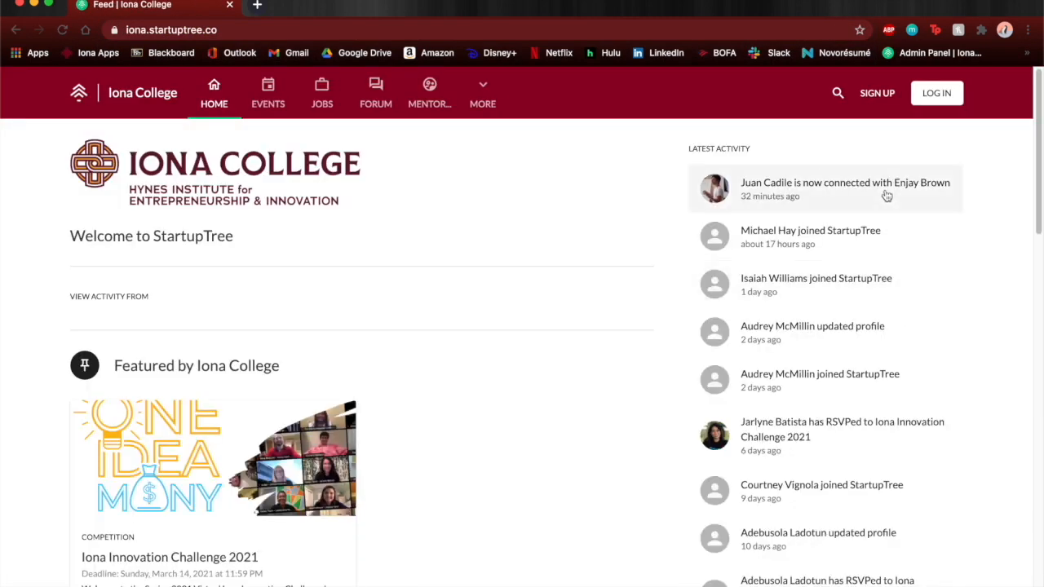
Log in to the Iona College portal with the saved credentials and reveal the account avatar menu.
click(878, 92)
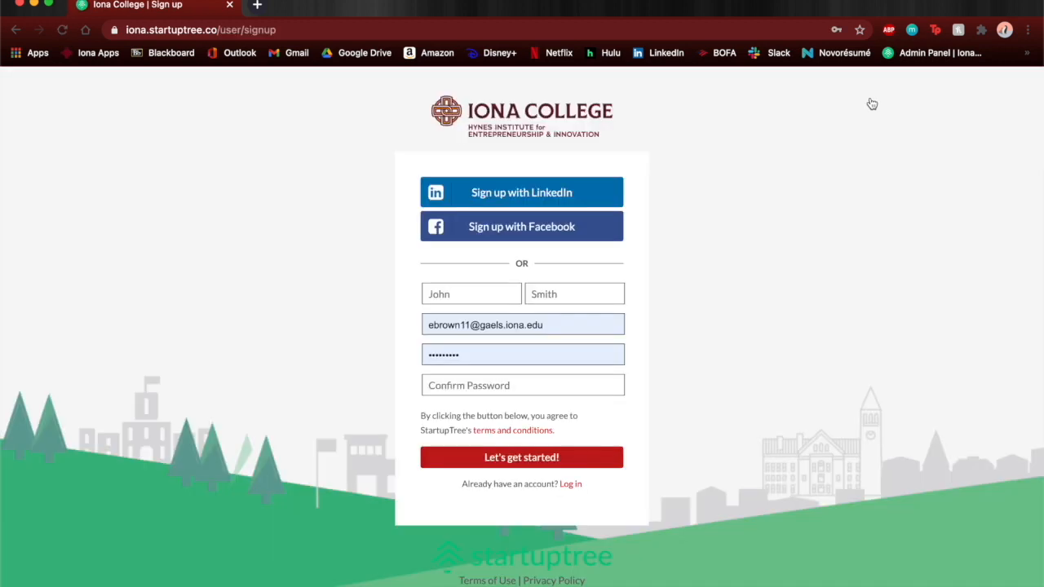
mouse_move(472, 280)
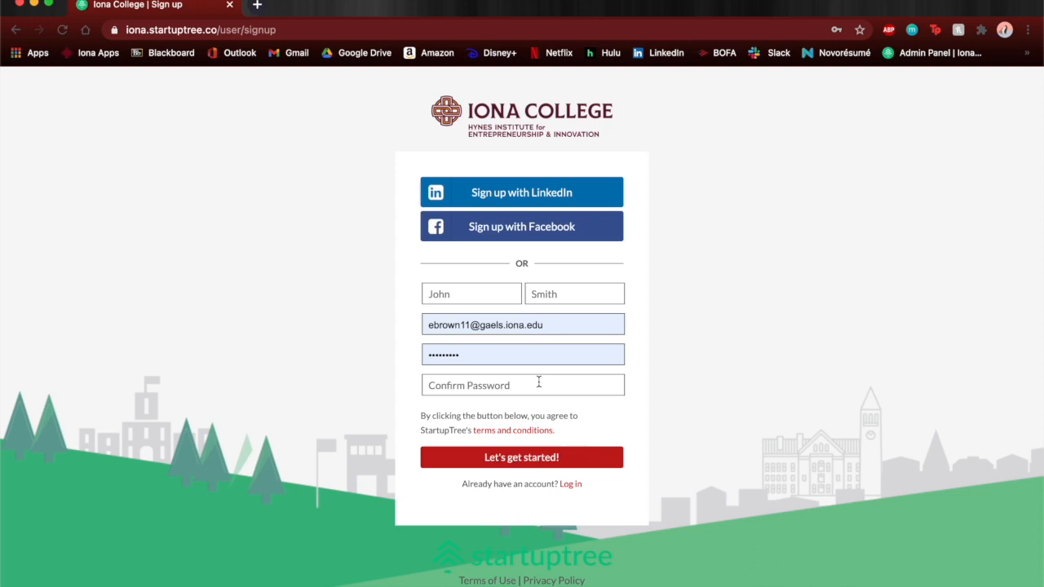
mouse_move(571, 483)
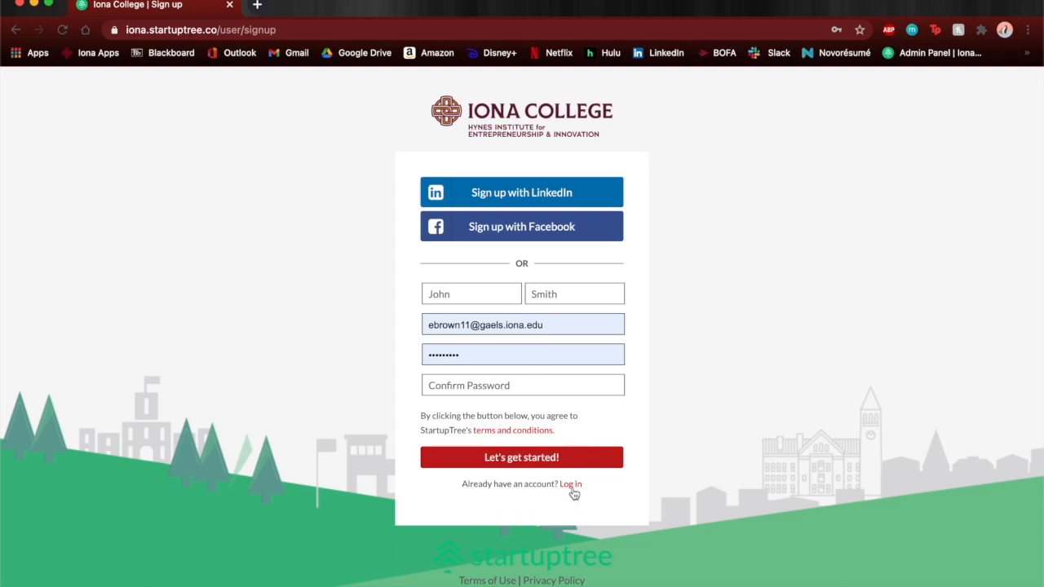
click(571, 483)
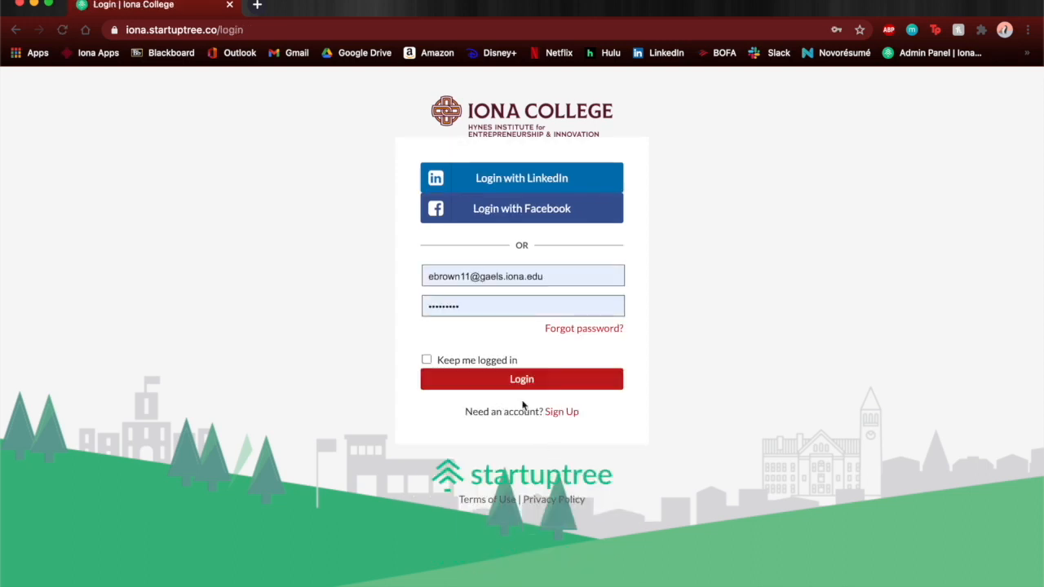
click(522, 378)
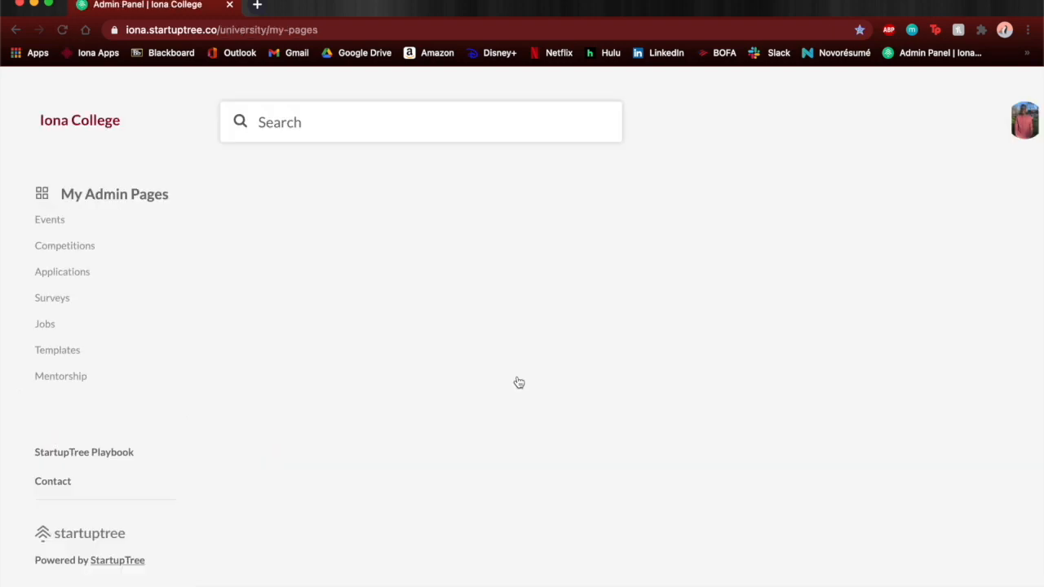
click(1025, 121)
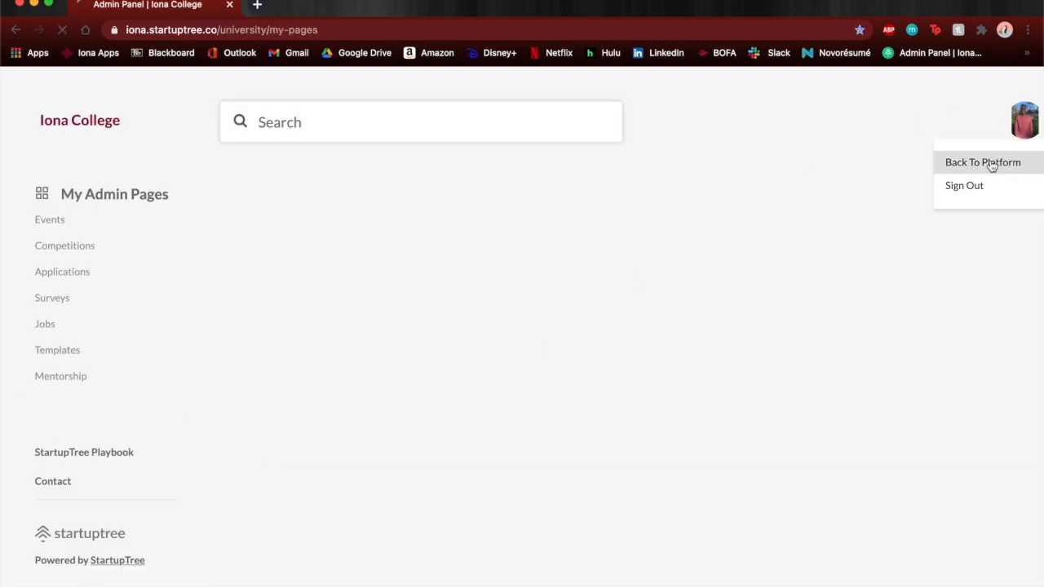
Return to the main platform feed via Back To Platform and review the Iona Innovation Challenge 2021 page.
click(983, 161)
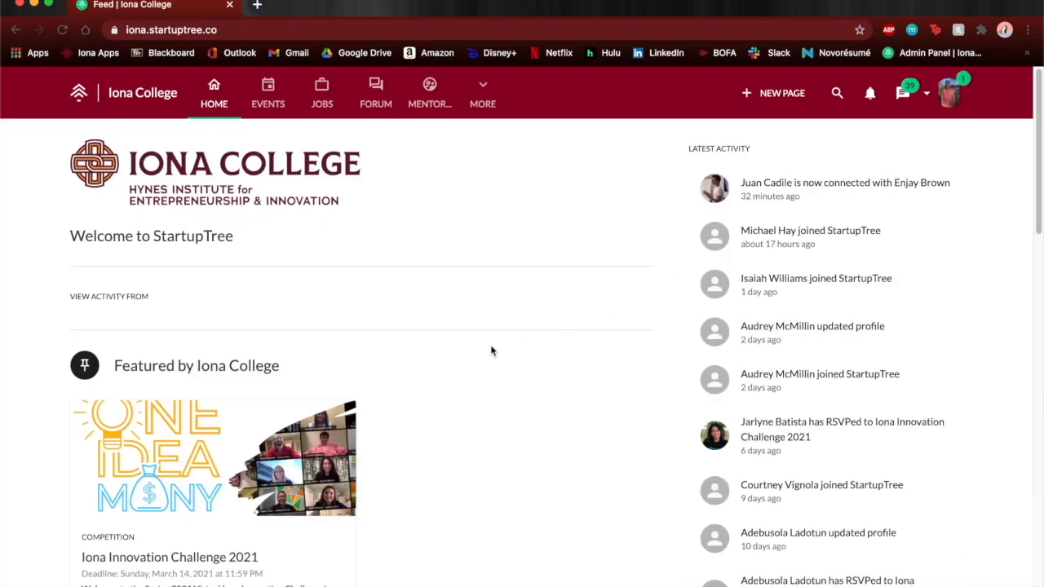
scroll(down, 3)
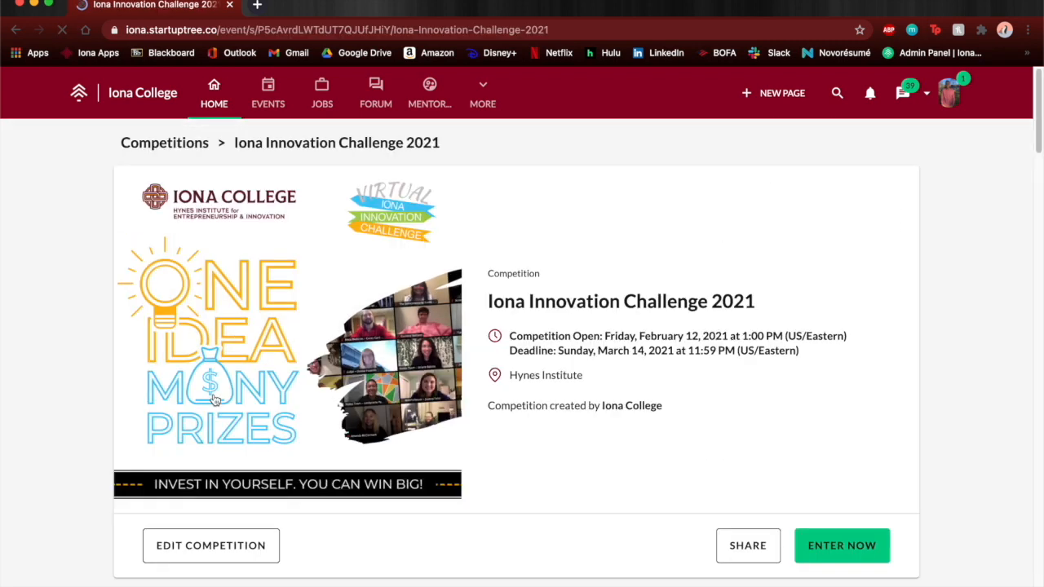
scroll(down, 3)
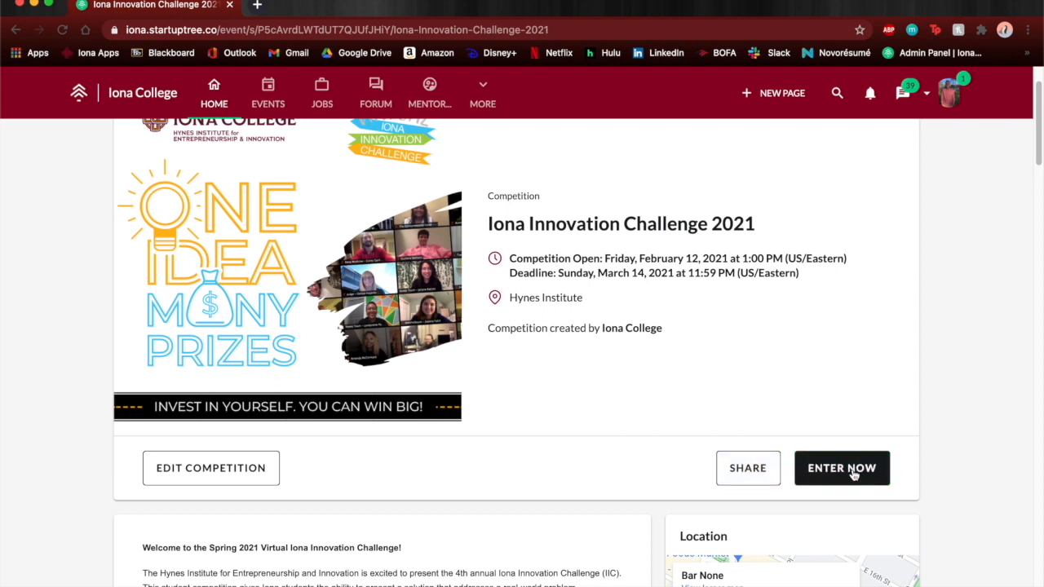
scroll(up, 3)
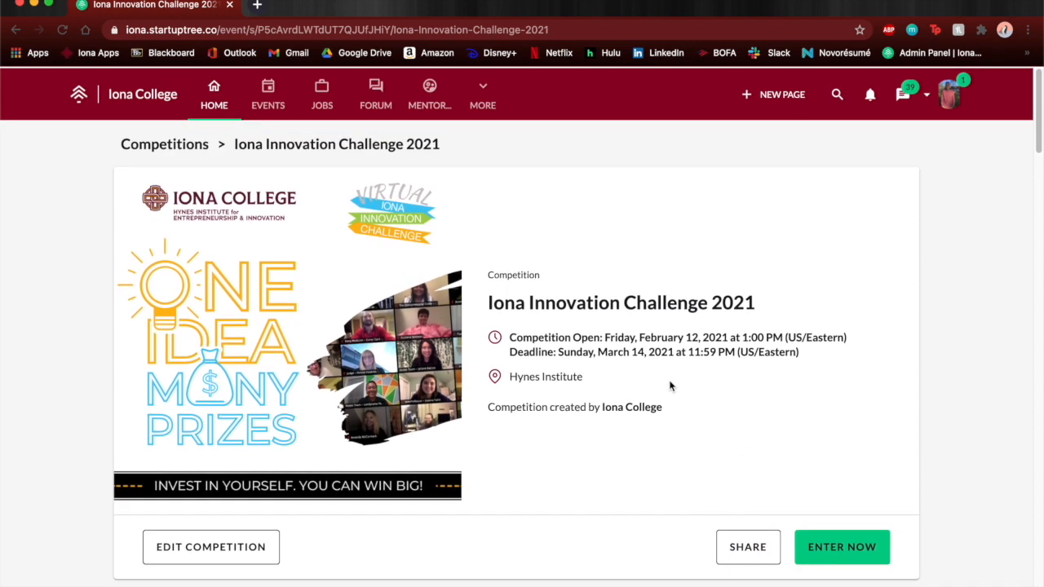